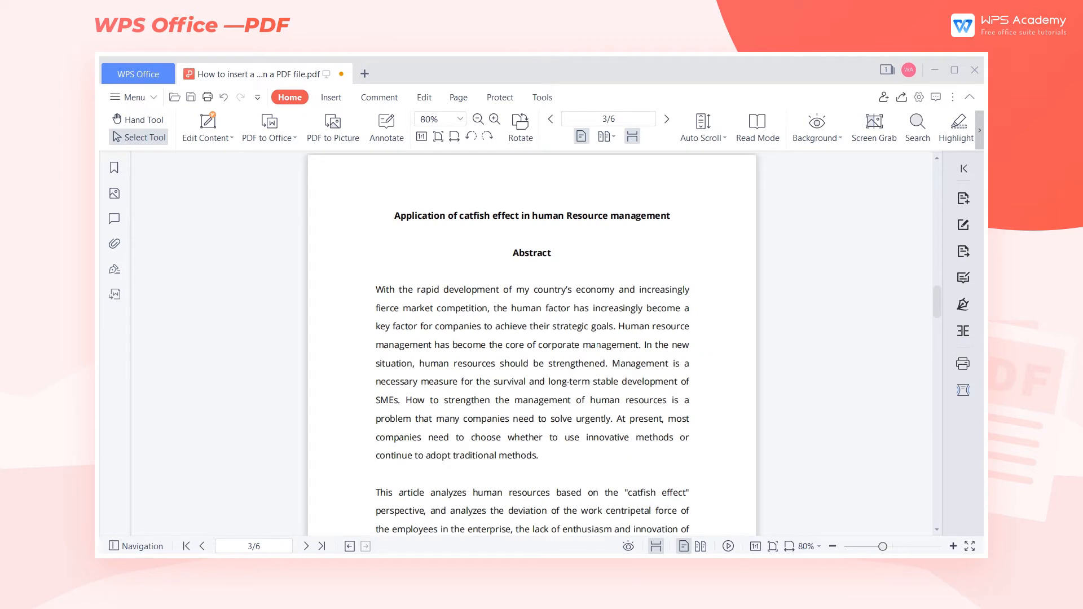
- Add the preset CONFIDENTIAL watermark from Insert > Watermark onto the article page
{"action": "left_click", "coordinate": [330, 97]}
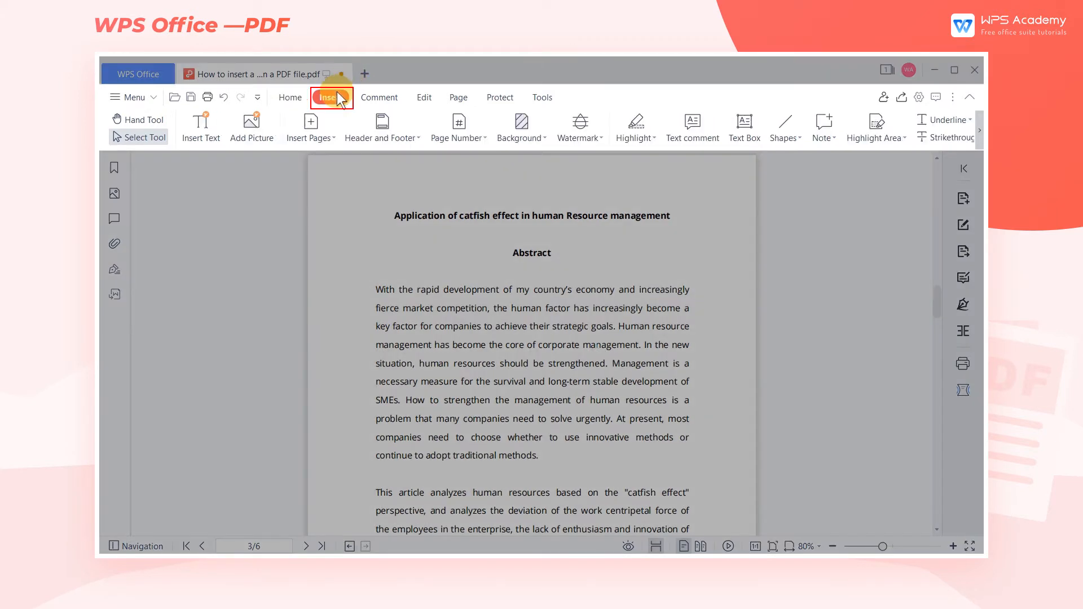
{"action": "left_click", "coordinate": [579, 127]}
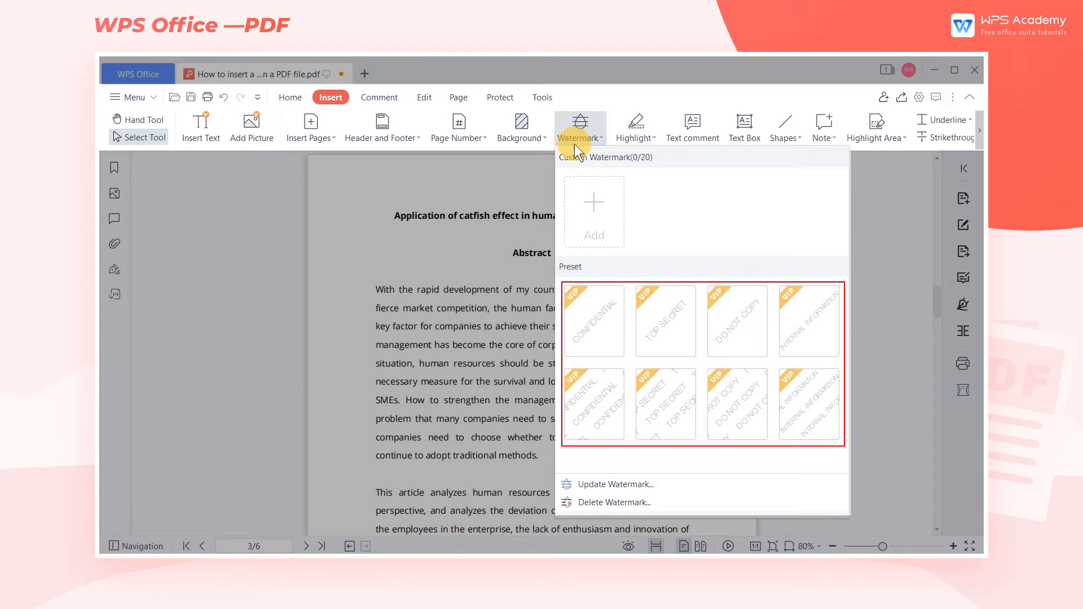
{"action": "left_click", "coordinate": [592, 319]}
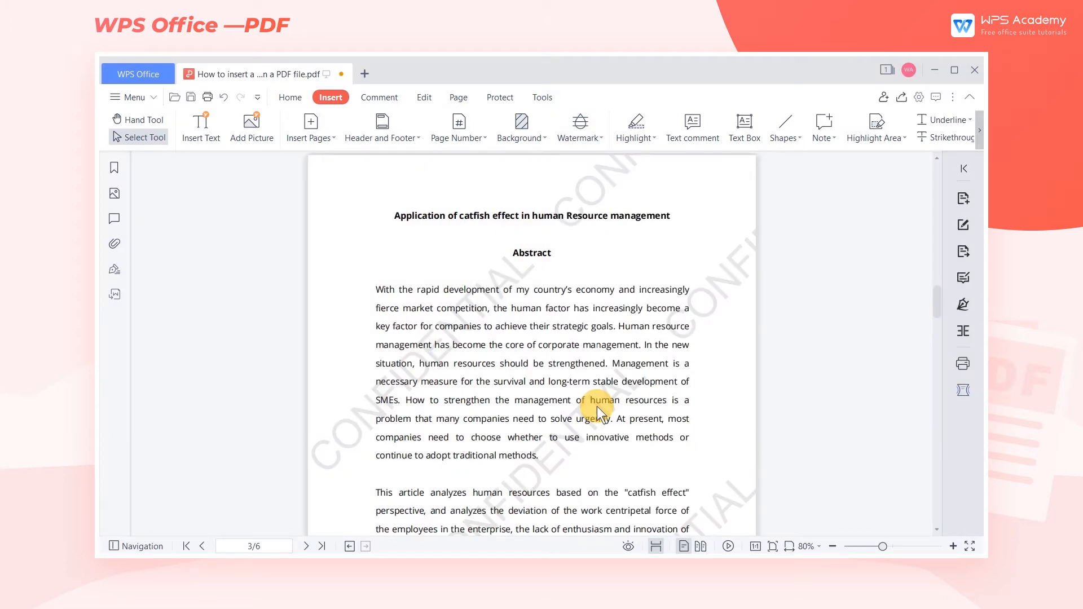
{"action": "mouse_move", "coordinate": [592, 158]}
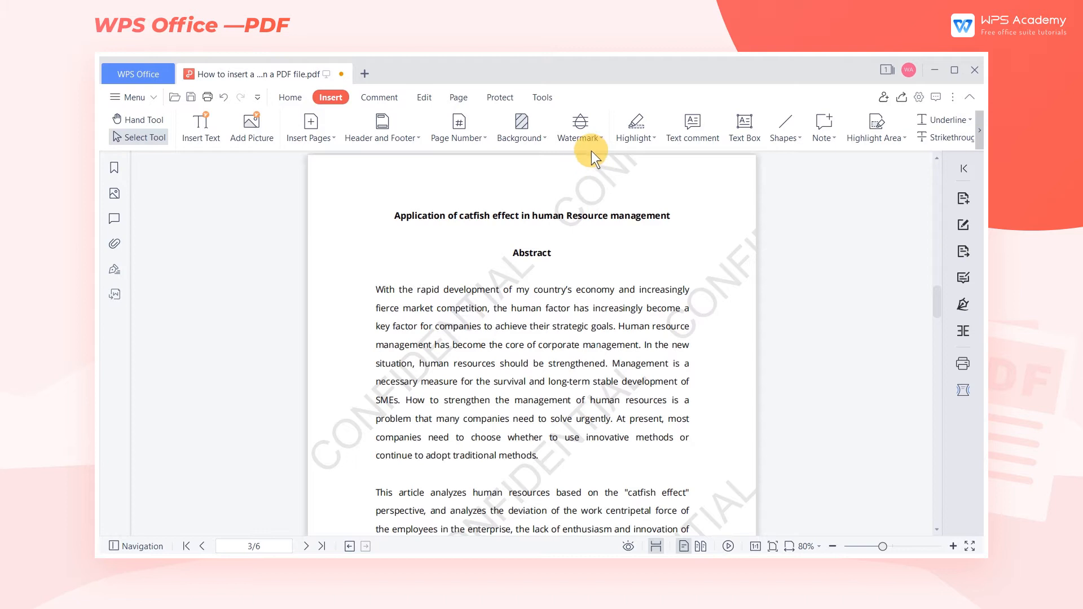
- Start a custom watermark that replaces the existing one, with text 'WPS Academy'
{"action": "left_click", "coordinate": [579, 126]}
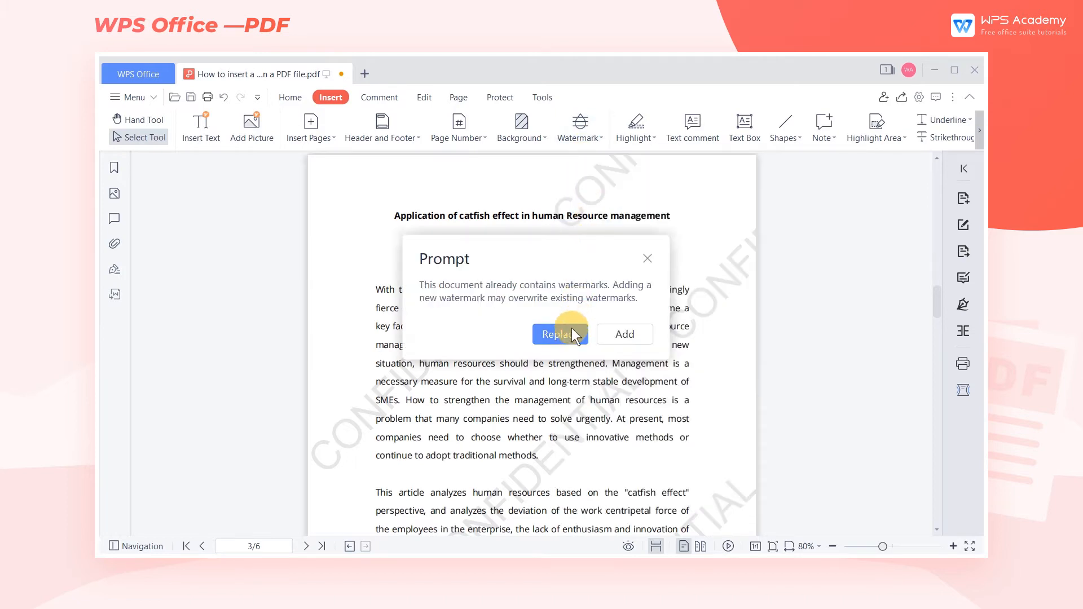
{"action": "left_click", "coordinate": [560, 334]}
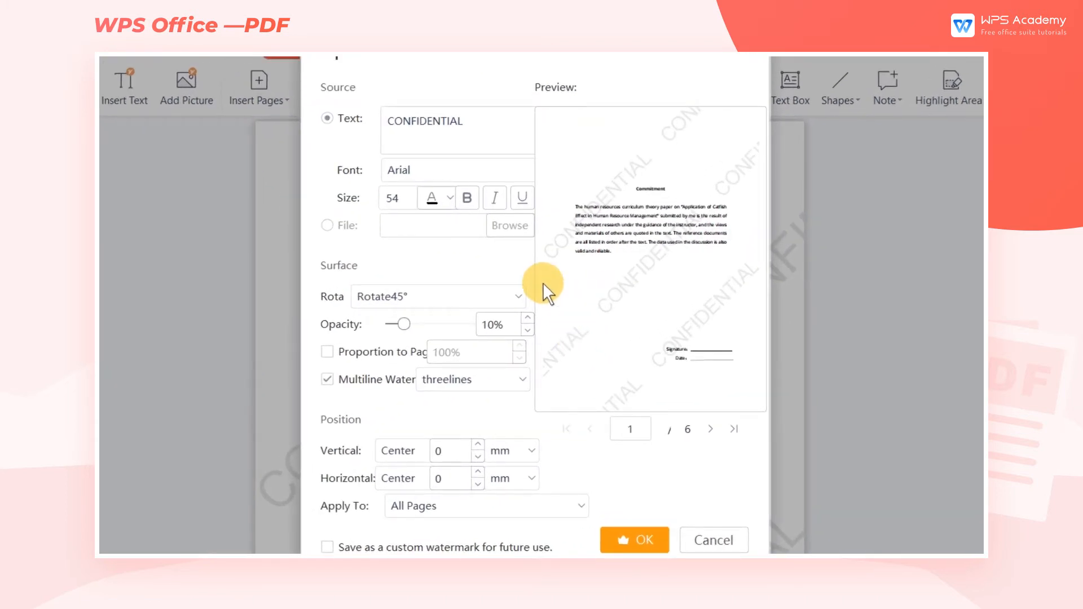
{"action": "type", "text": "WPS Academy"}
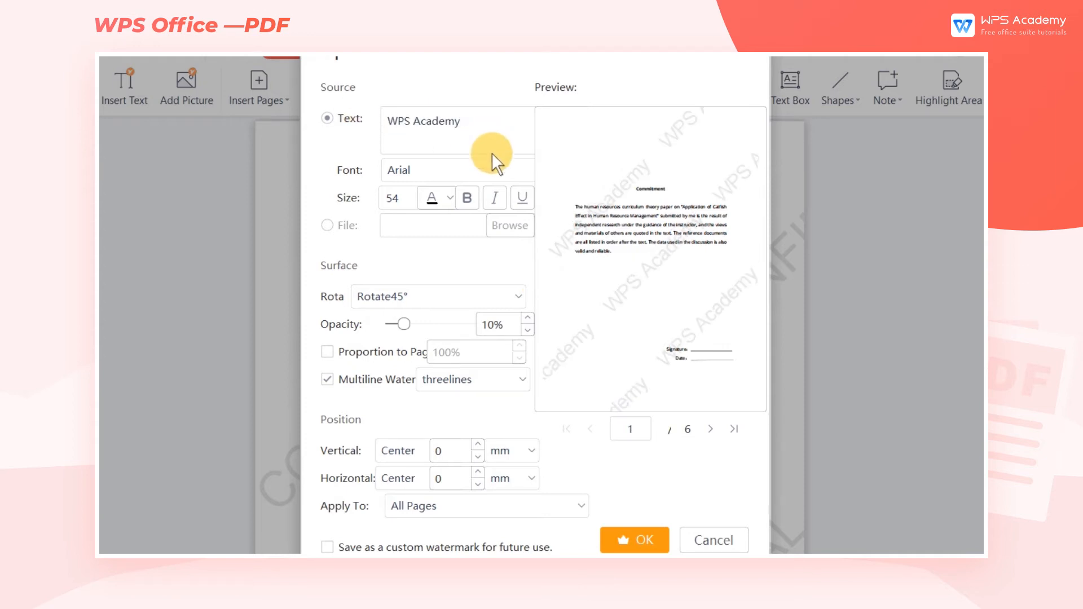
{"action": "mouse_move", "coordinate": [500, 258]}
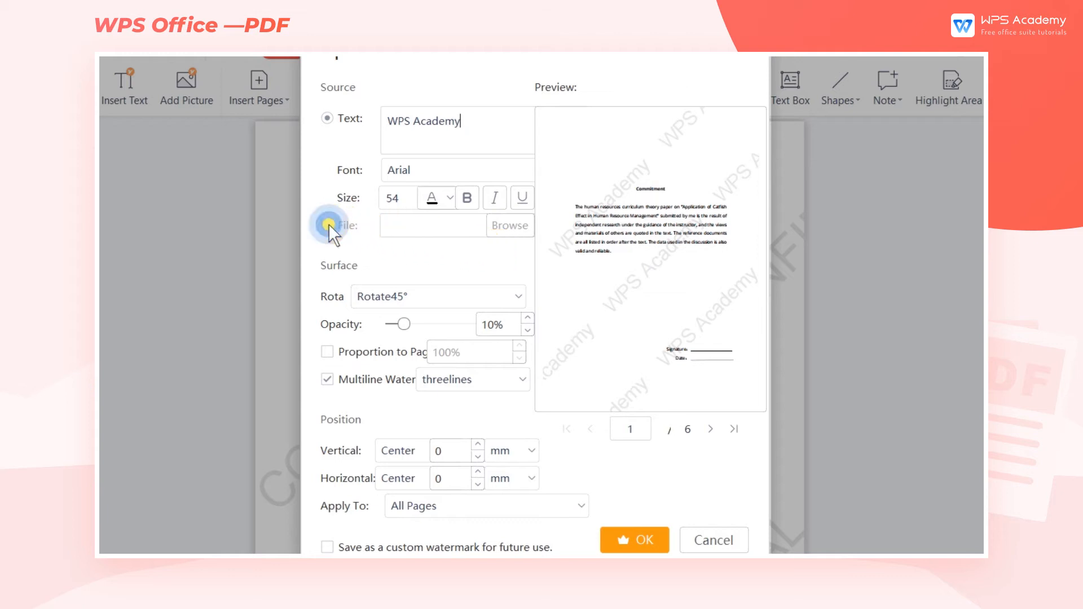
- Use the wps-academy.png image as the watermark, rotated -45°, 14% opacity, 50% page proportion, three lines
{"action": "left_click", "coordinate": [509, 226]}
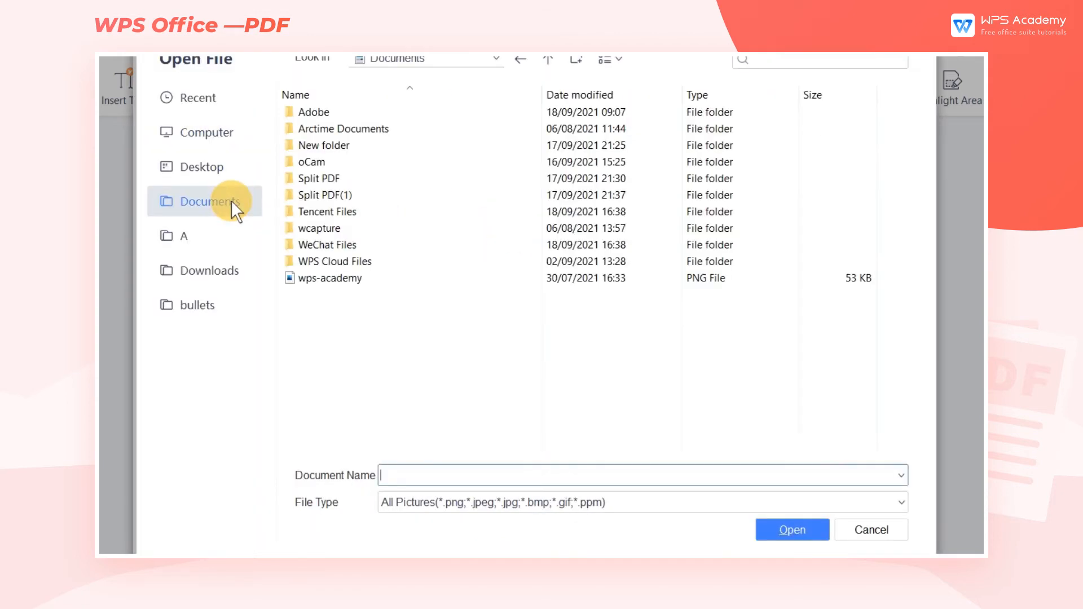
{"action": "left_click", "coordinate": [792, 531]}
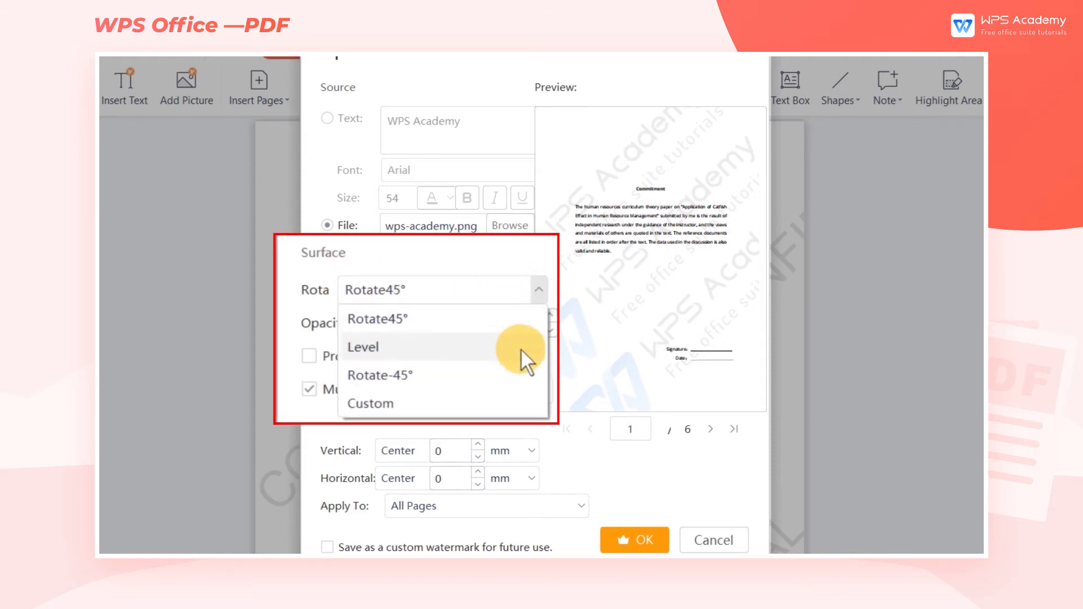
{"action": "left_click", "coordinate": [379, 375]}
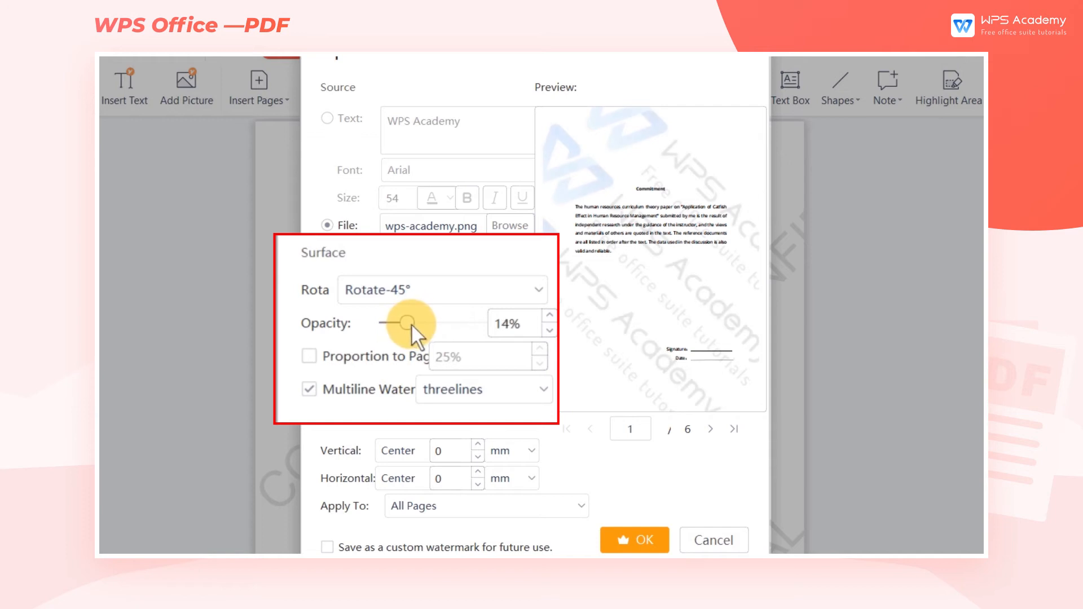
{"action": "left_click", "coordinate": [309, 356]}
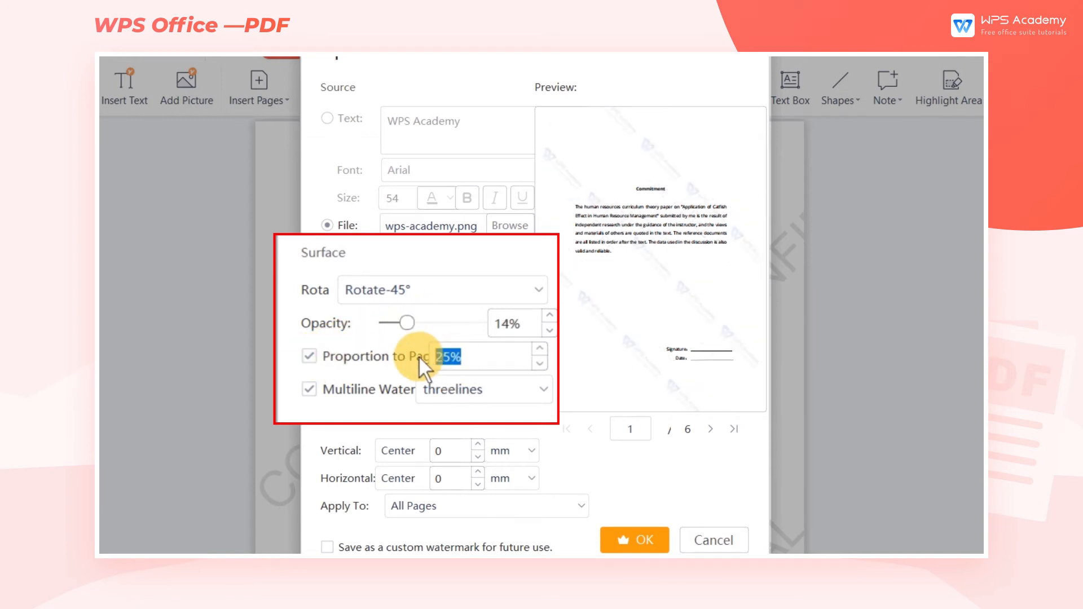
{"action": "left_click", "coordinate": [530, 350]}
{"action": "type", "text": "50"}
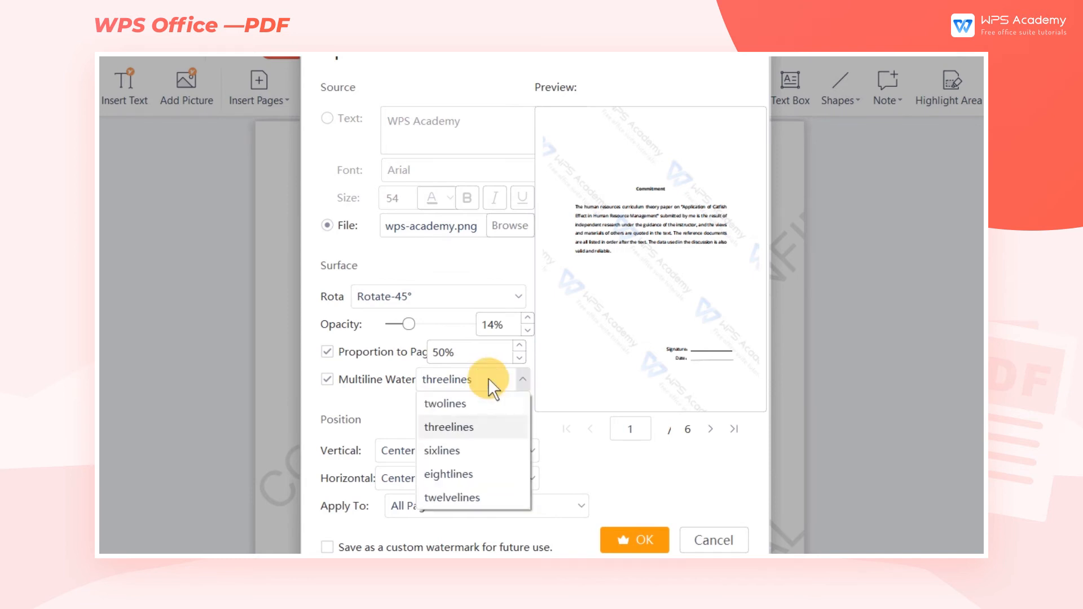
{"action": "left_click", "coordinate": [449, 427]}
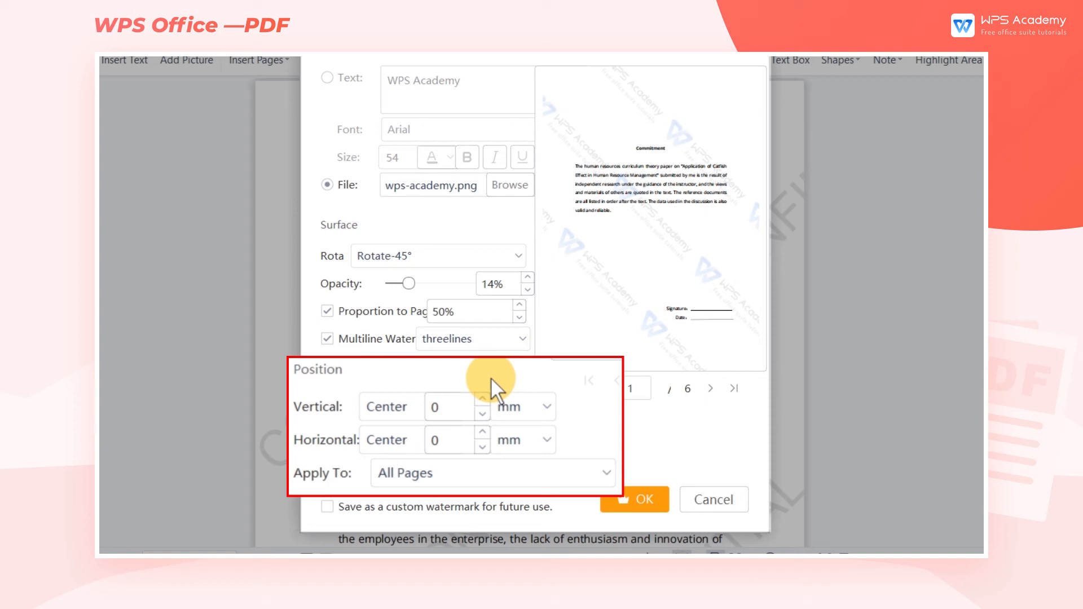
- Offset the watermark -3 mm horizontally, apply it to all pages, and confirm with OK
{"action": "left_click", "coordinate": [482, 448]}
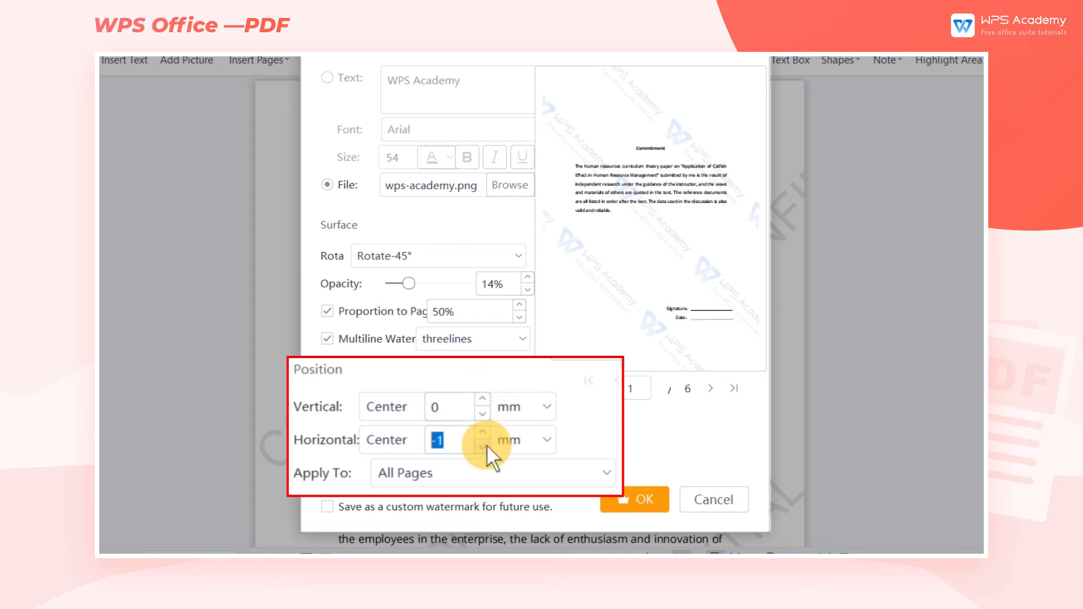
{"action": "left_click", "coordinate": [482, 447]}
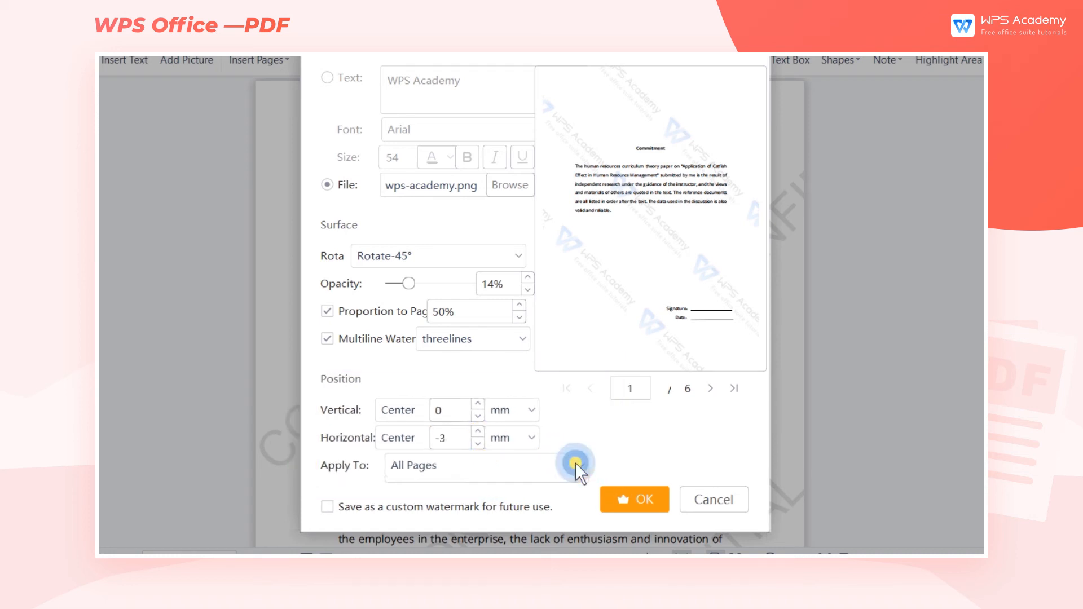
{"action": "left_click", "coordinate": [582, 465]}
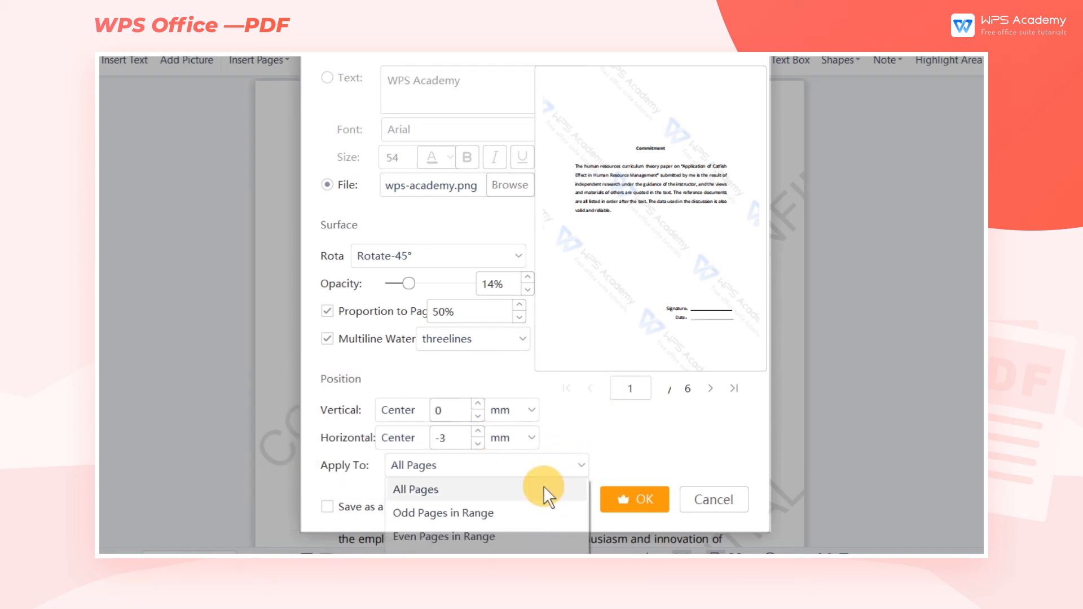
{"action": "left_click", "coordinate": [415, 488]}
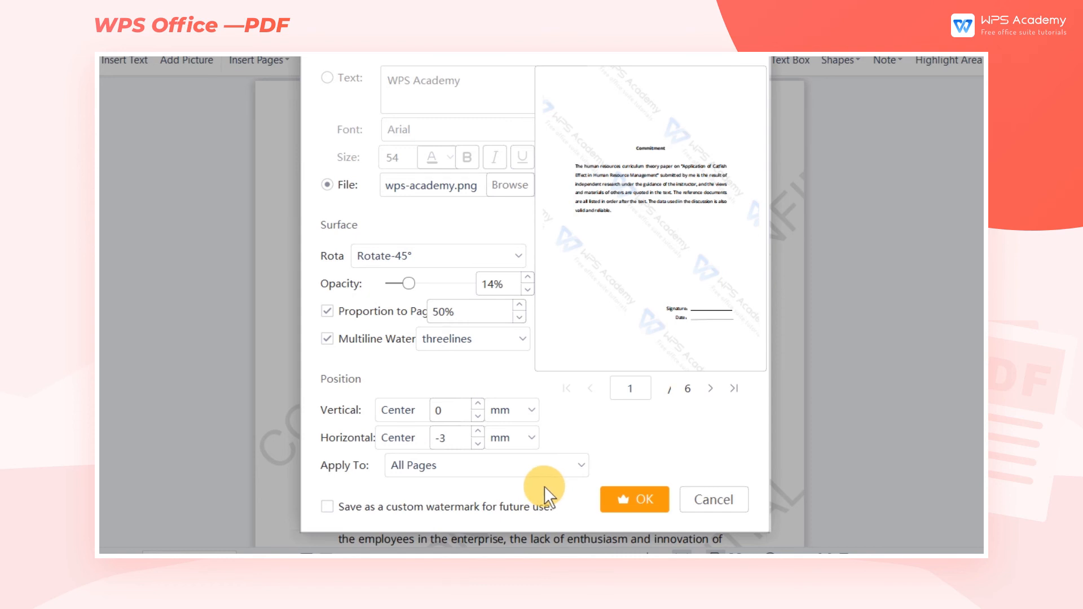
{"action": "left_click", "coordinate": [711, 389]}
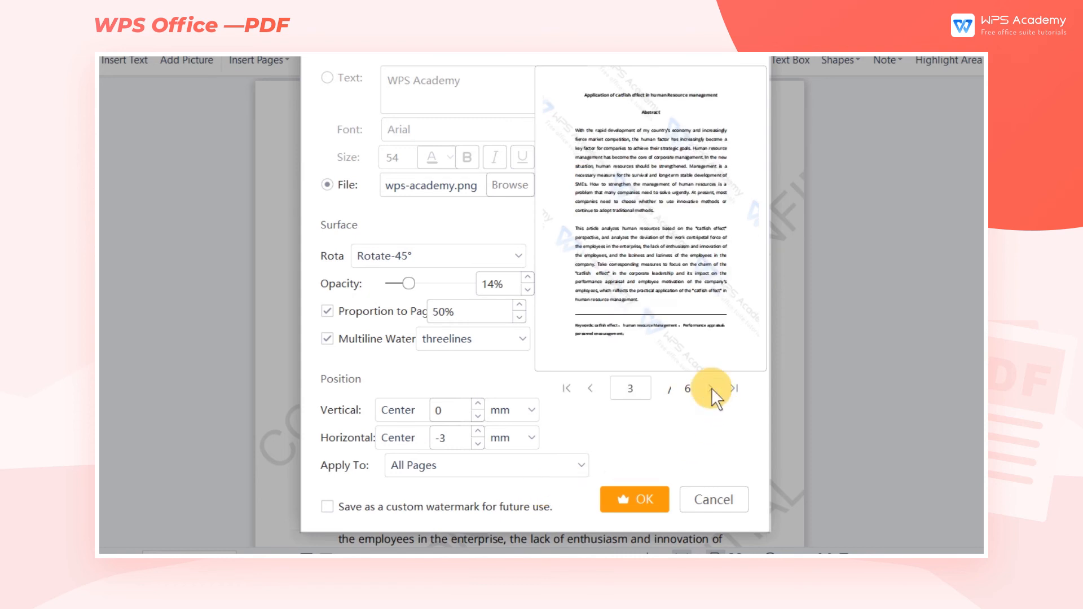
{"action": "left_click", "coordinate": [712, 387]}
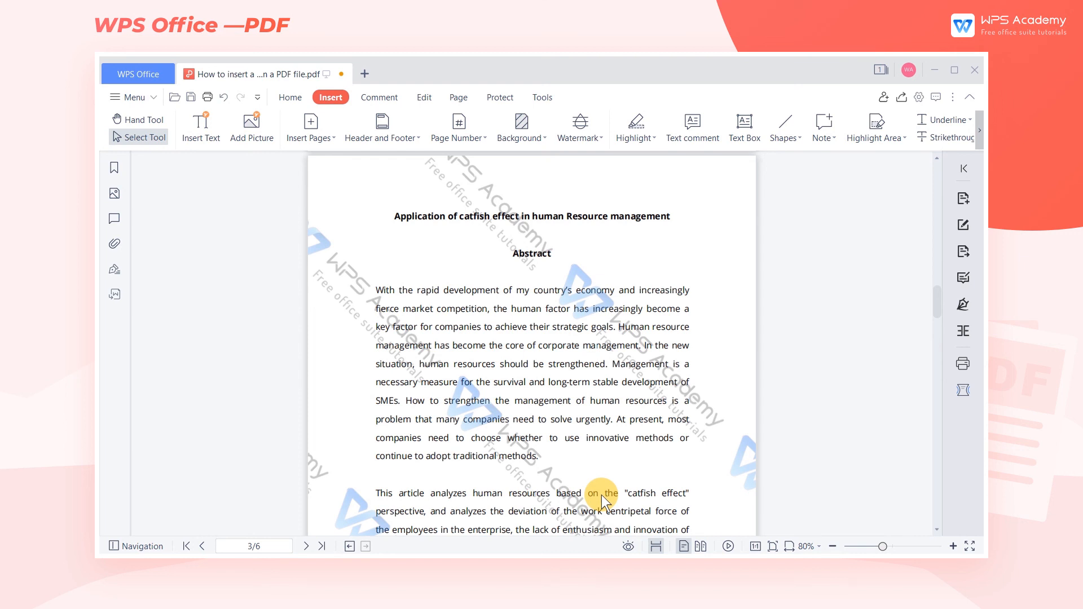
{"action": "mouse_move", "coordinate": [580, 127]}
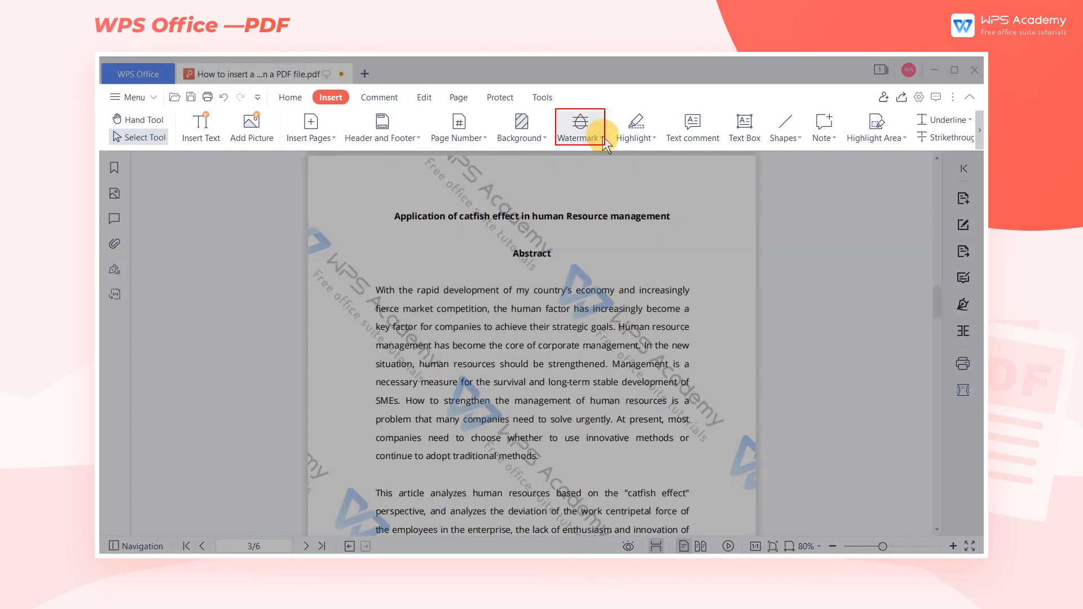
- Choose Delete Watermark, bringing up the deletion confirmation prompt
{"action": "left_click", "coordinate": [580, 126]}
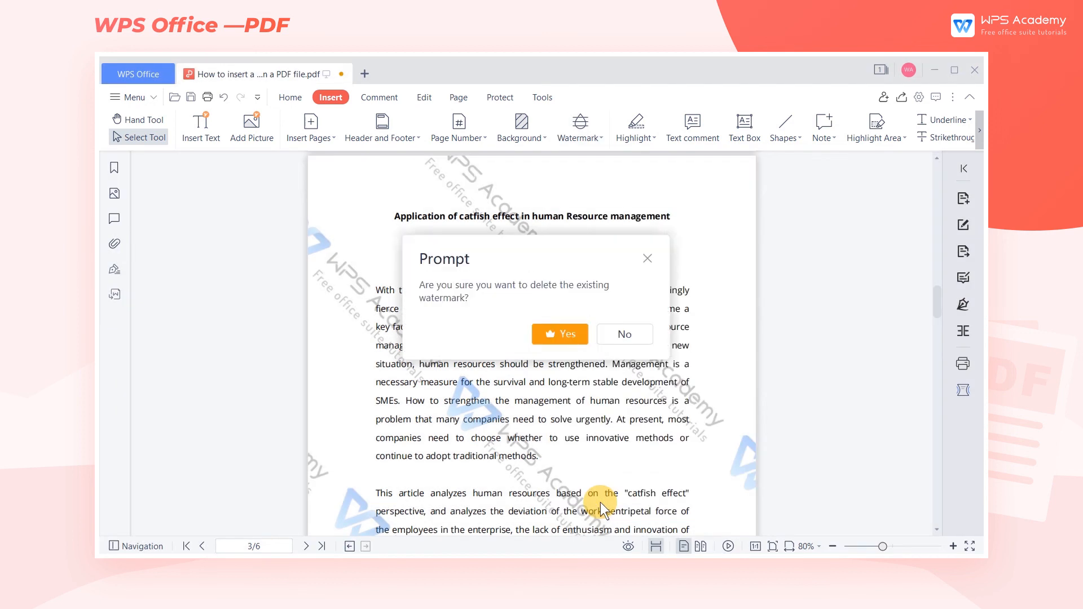